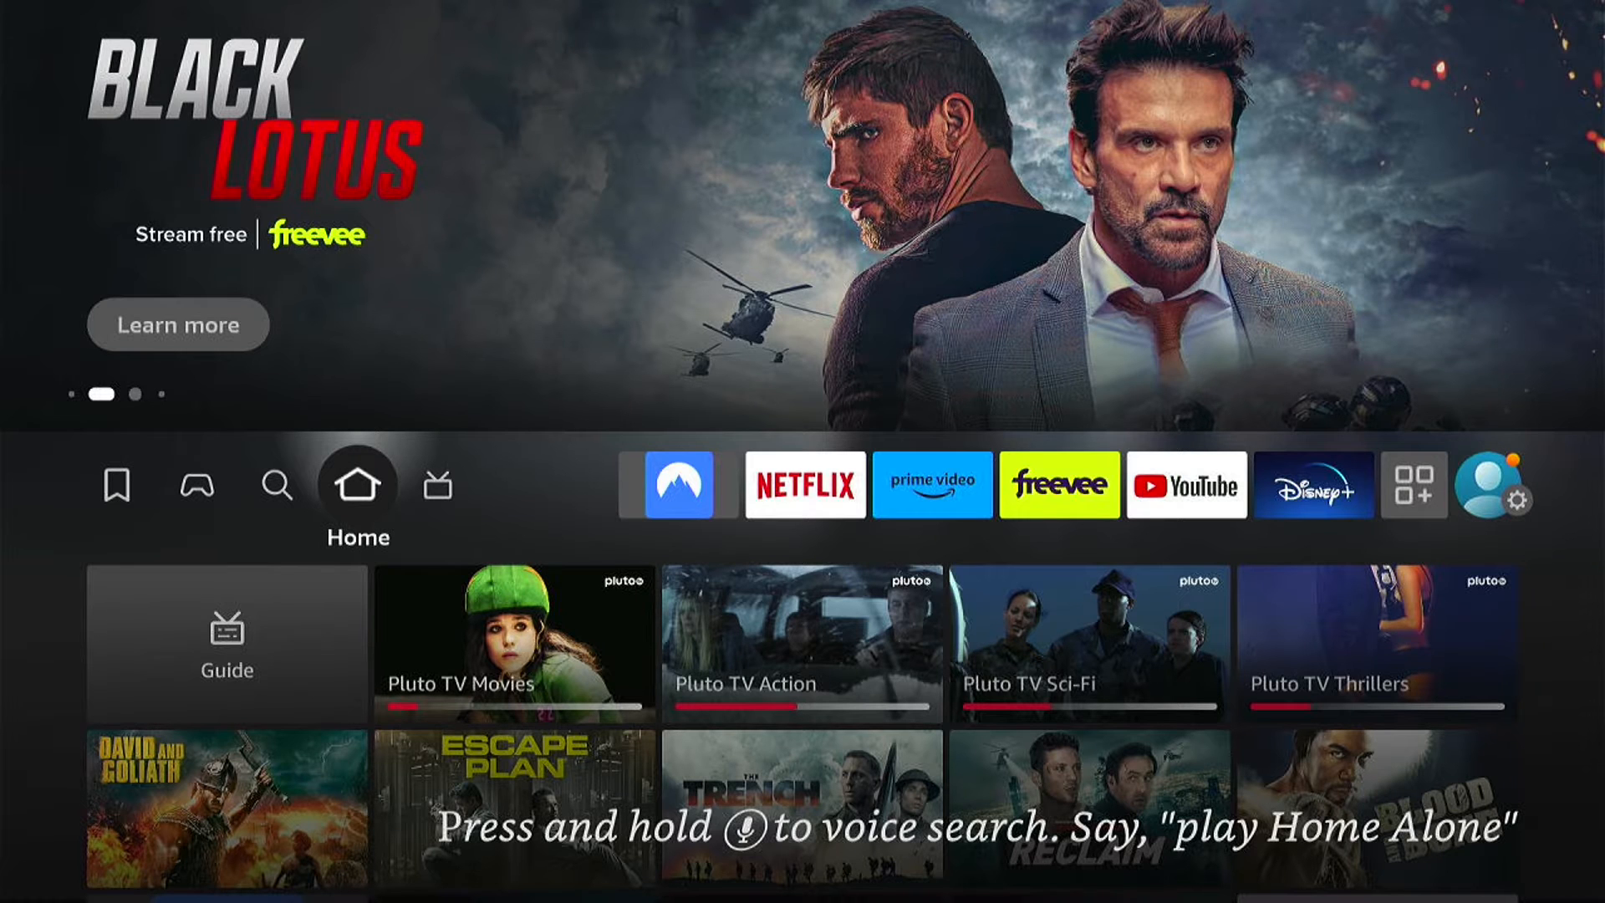
Step: Navigate from Home to Settings and enter the Applications section
click(929, 485)
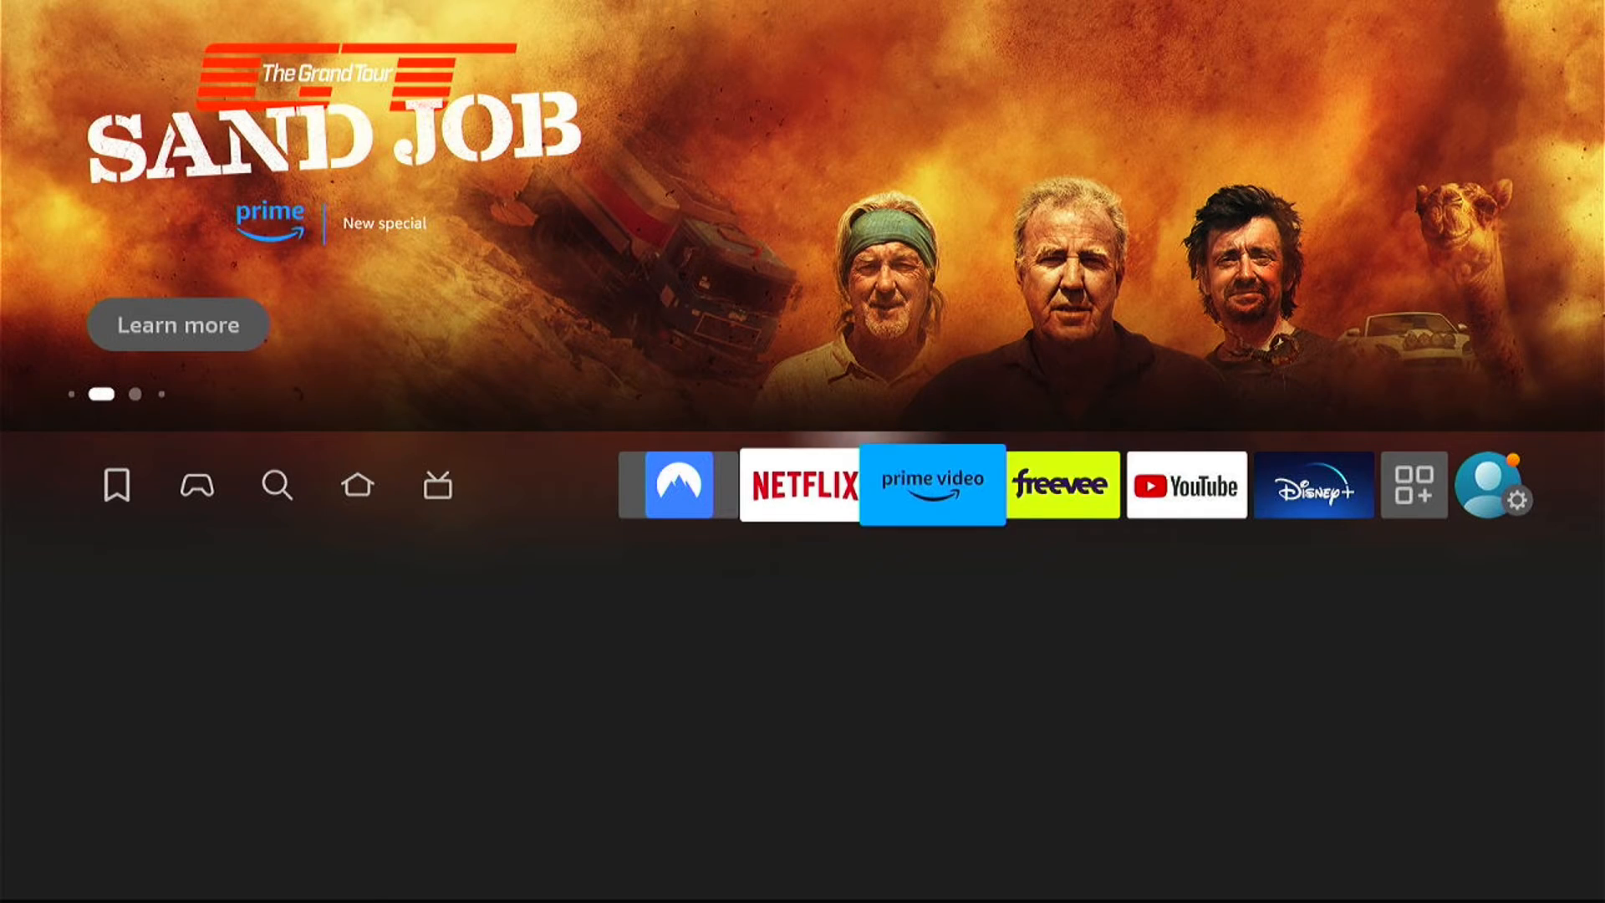
click(1526, 502)
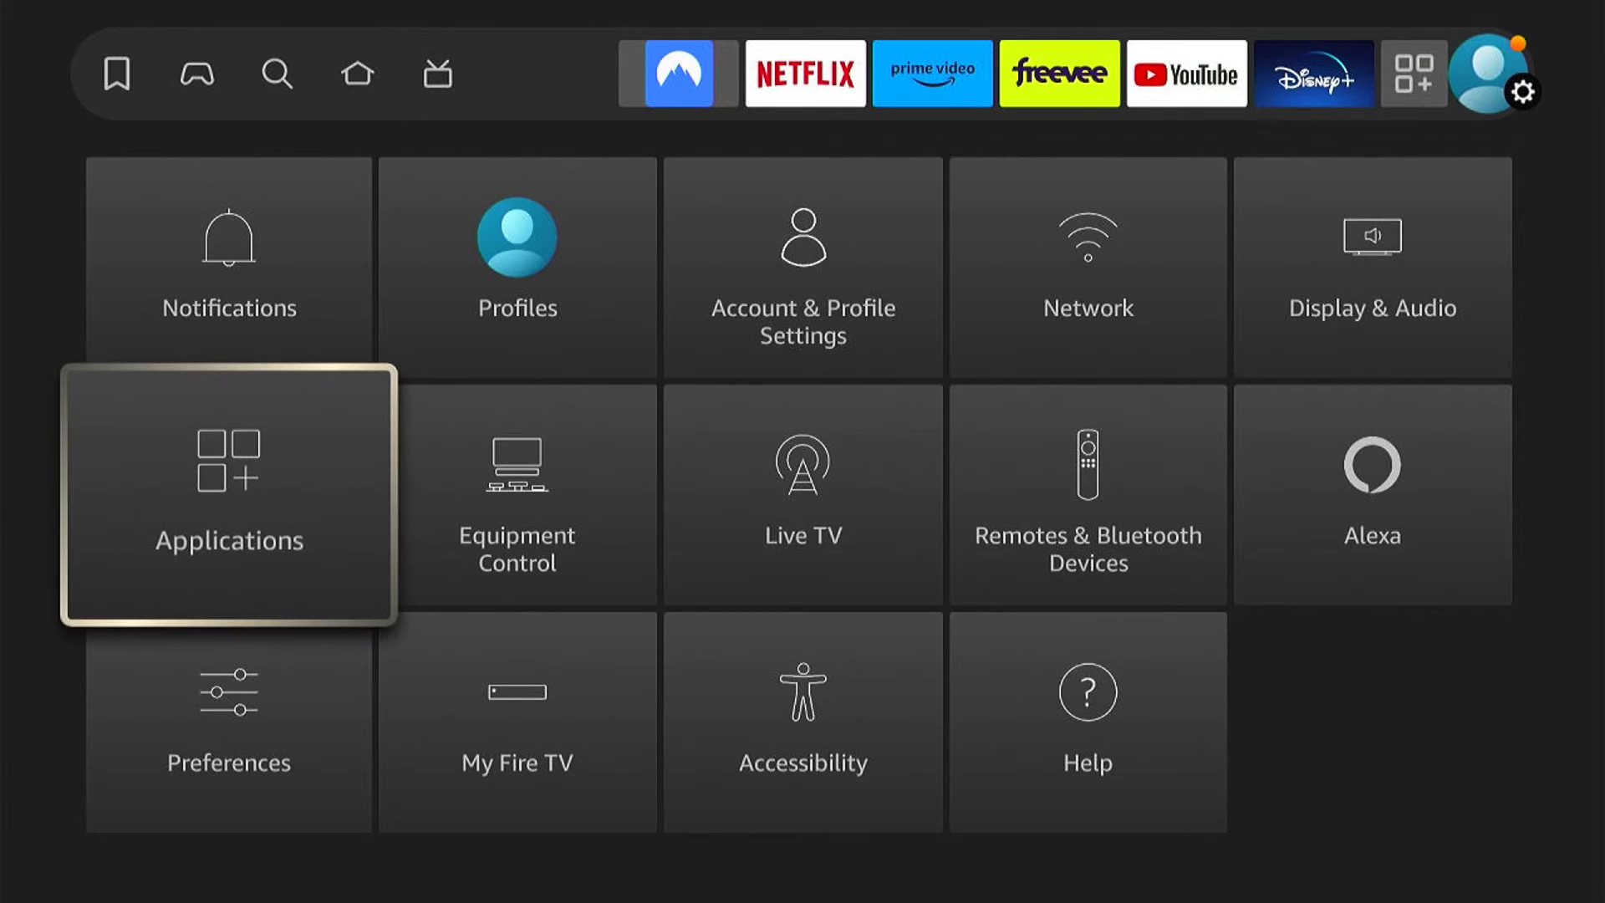
click(230, 494)
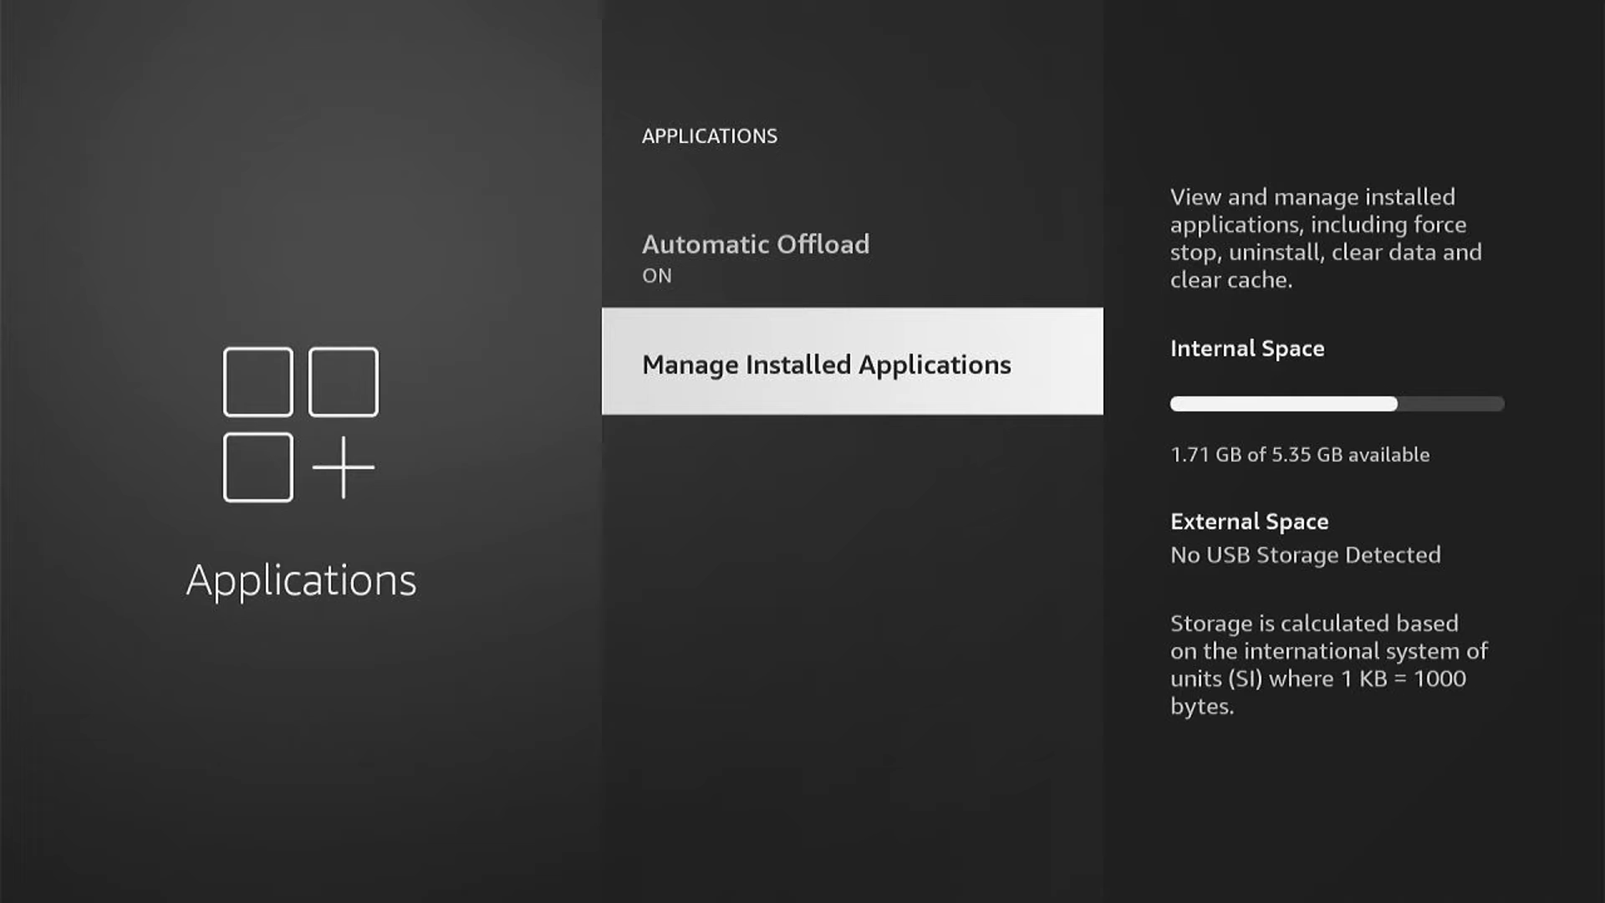
Step: Enter Manage Installed Applications and scroll the list down to Disney+
click(825, 361)
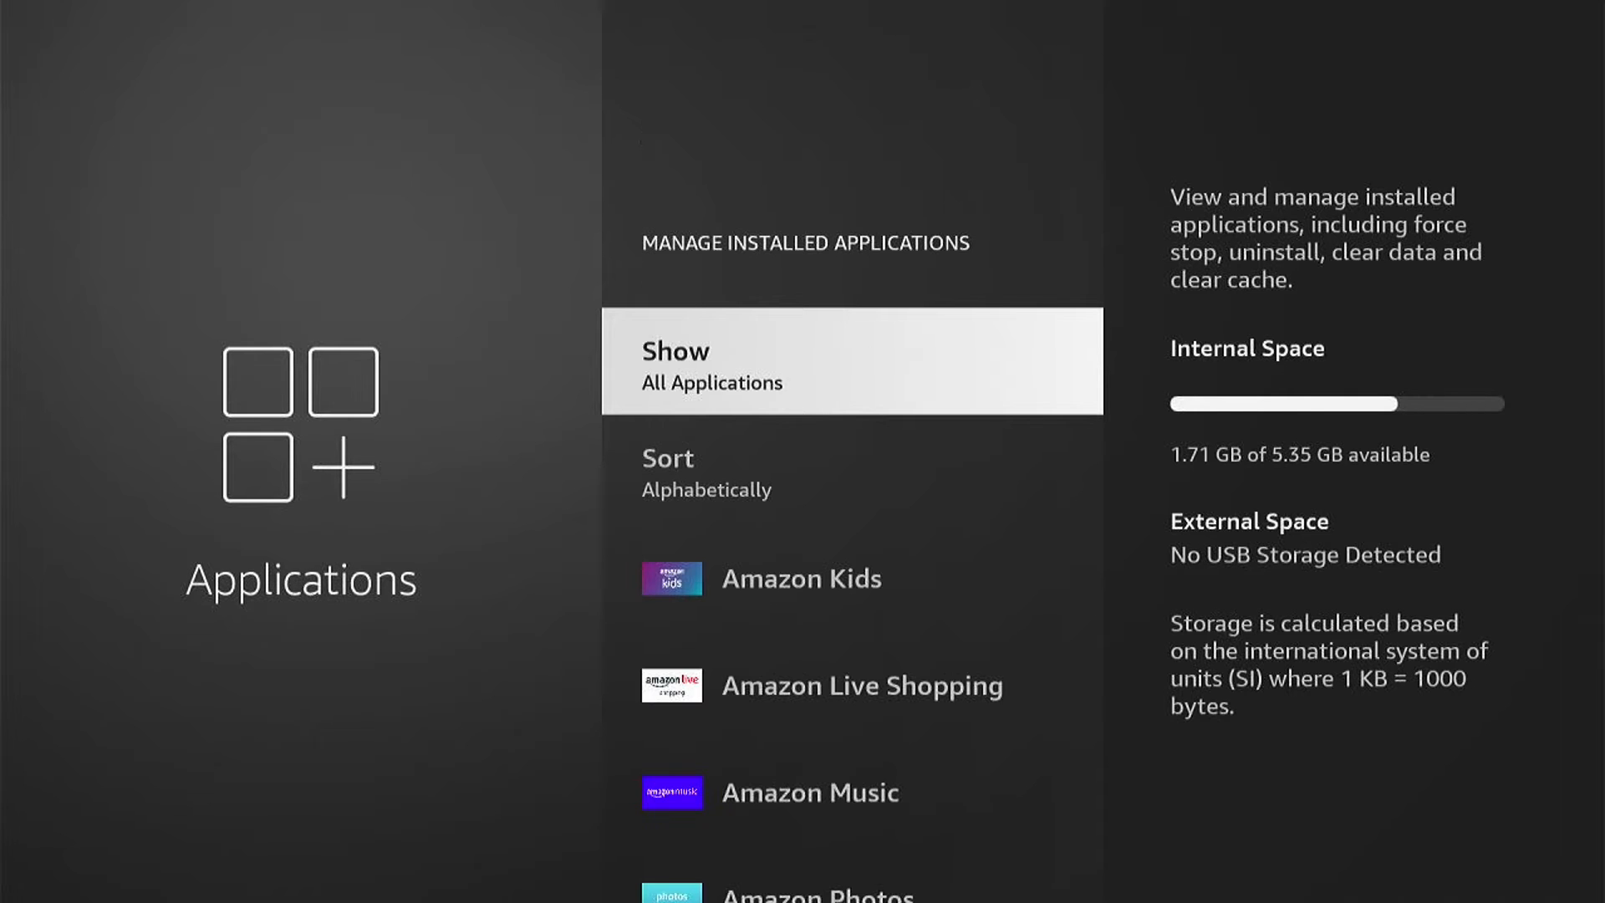
scroll(down, 3)
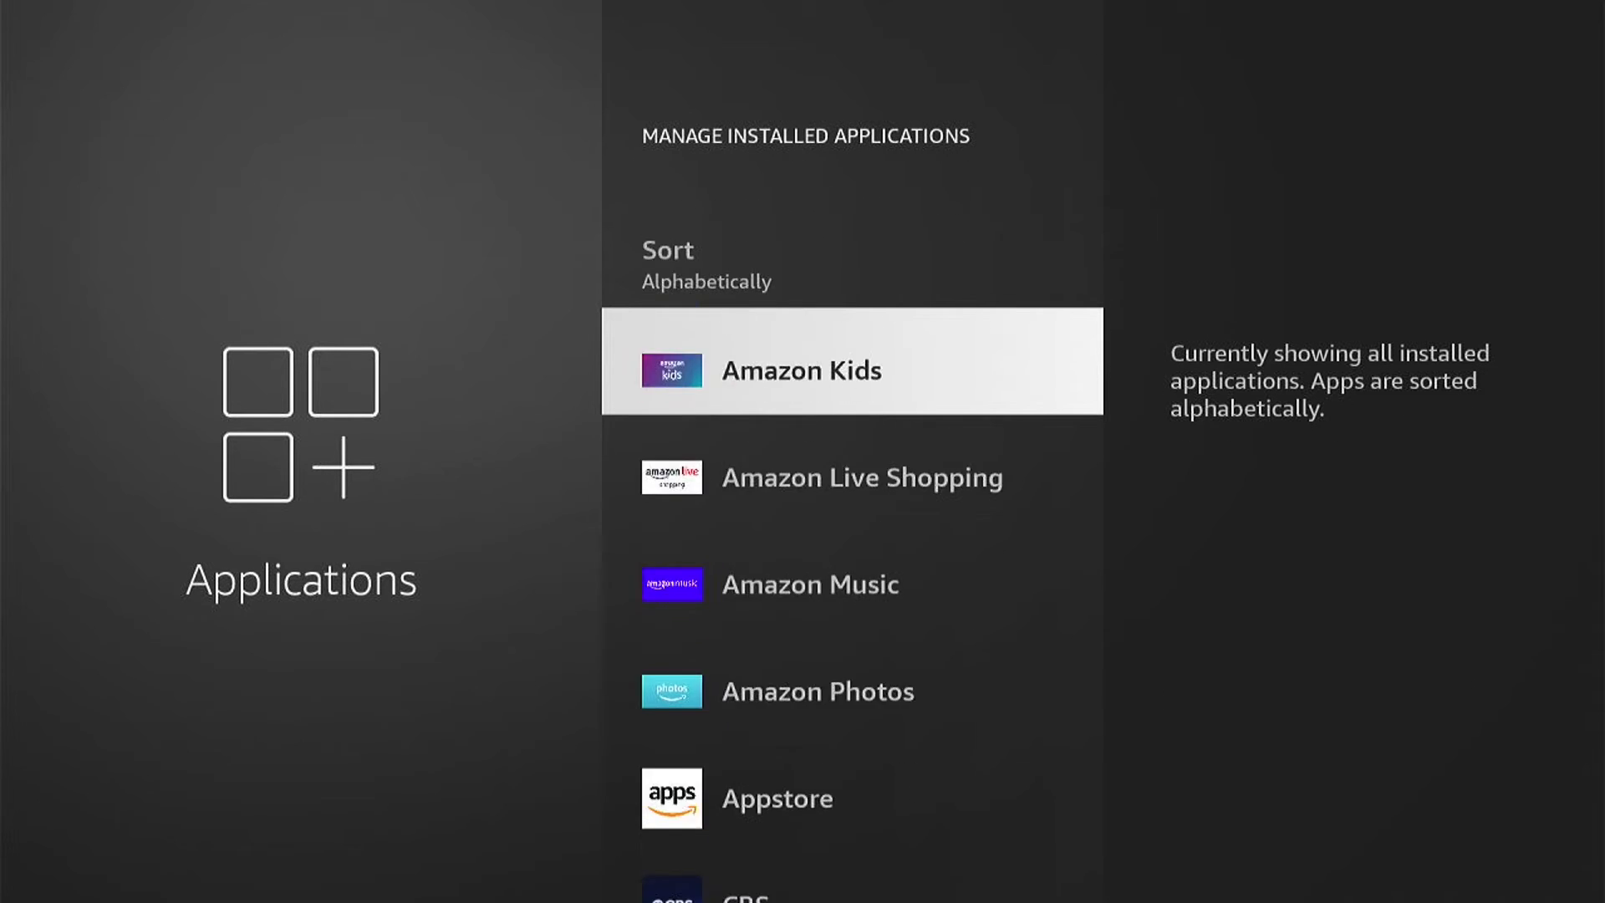
scroll(down, 3)
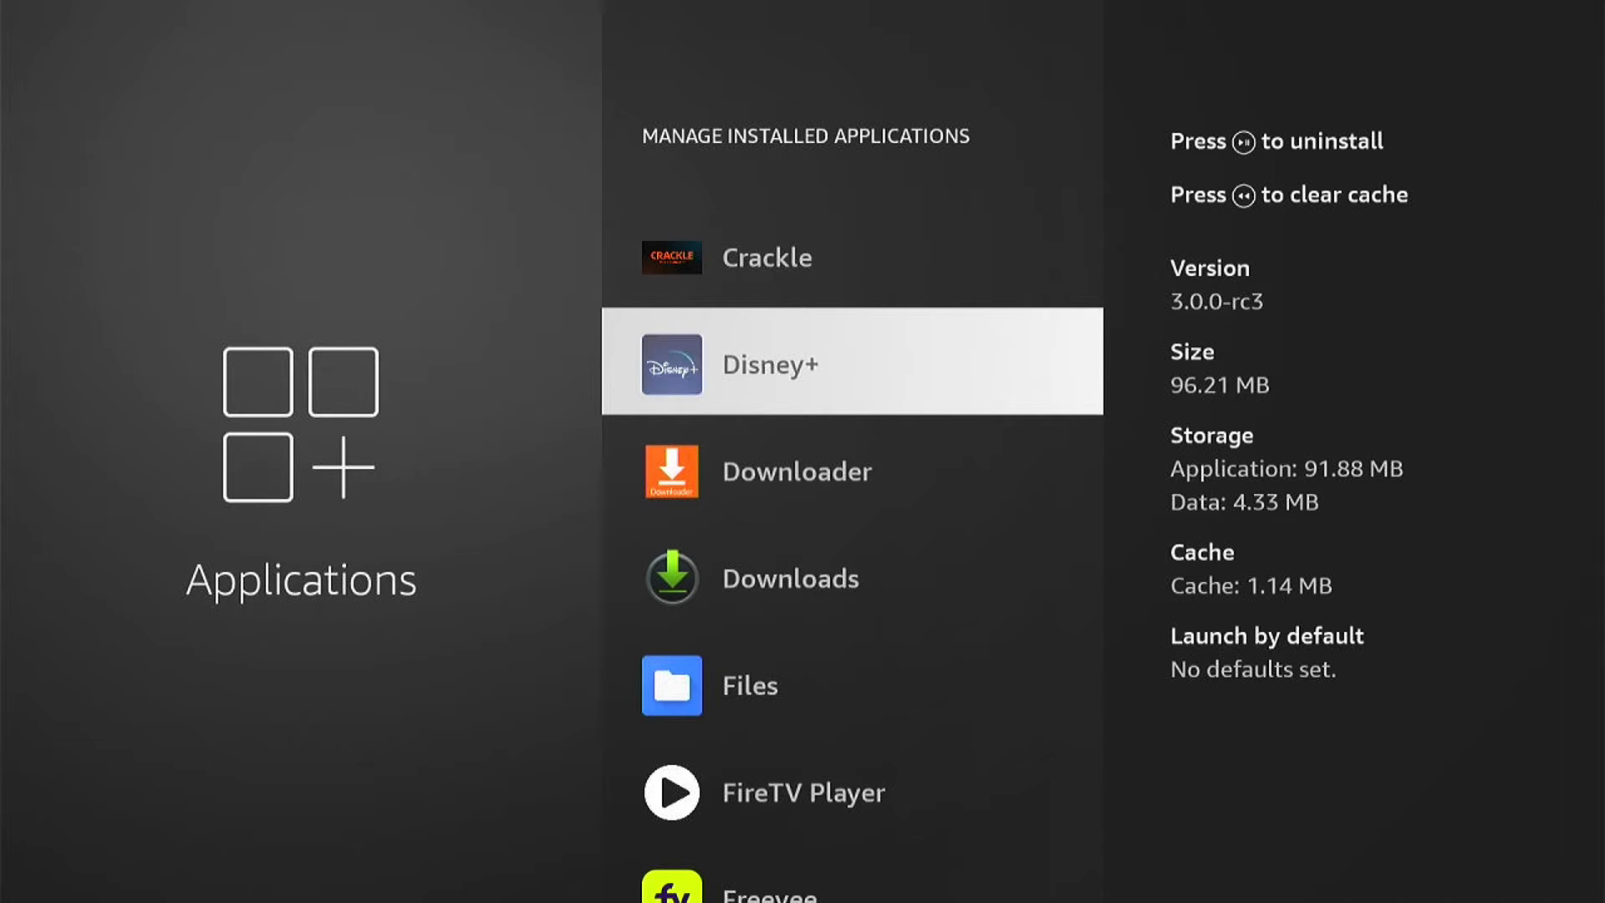
Step: Select Disney+ and force-stop the app from its management options
click(849, 361)
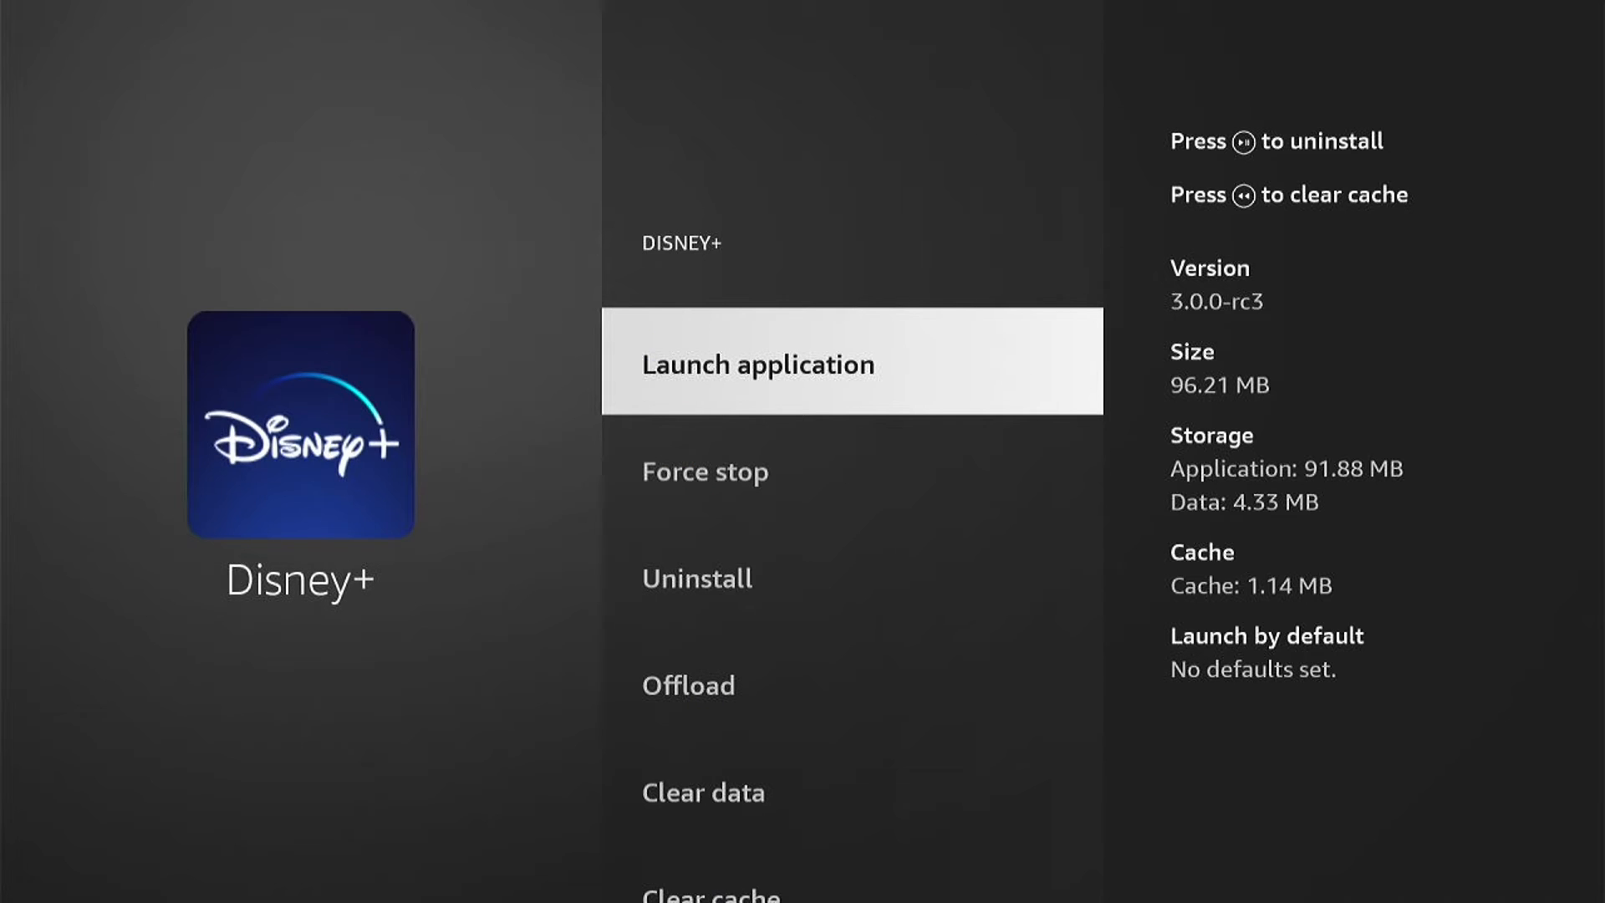
scroll(down, 3)
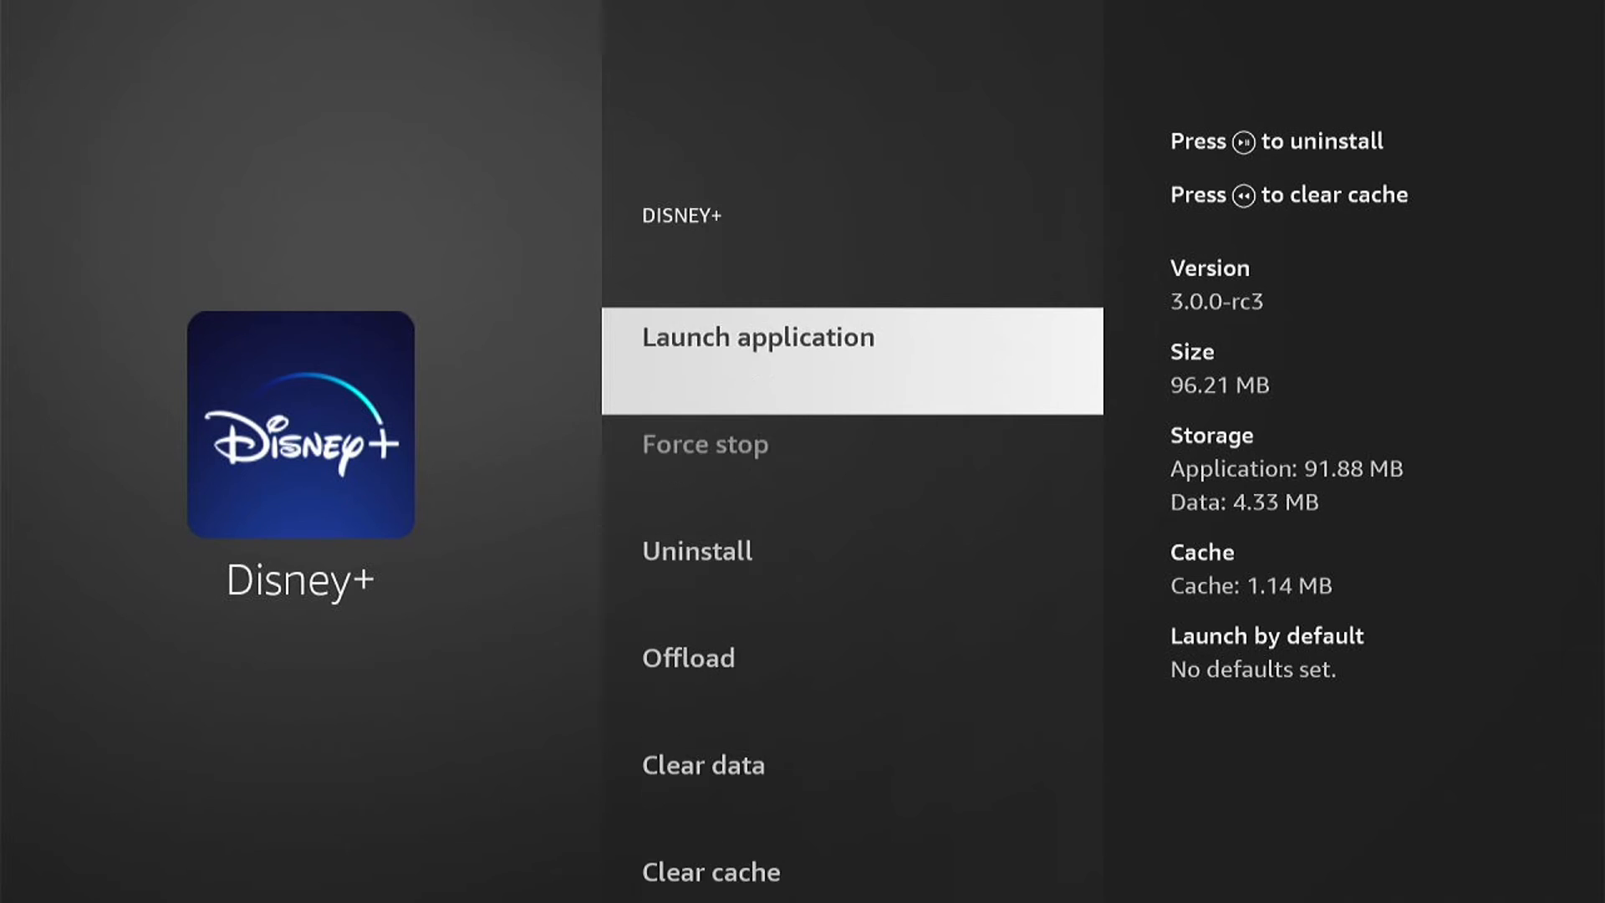
Step: Clear the Disney+ cache to 0 B and return to the top of its options
scroll(down, 3)
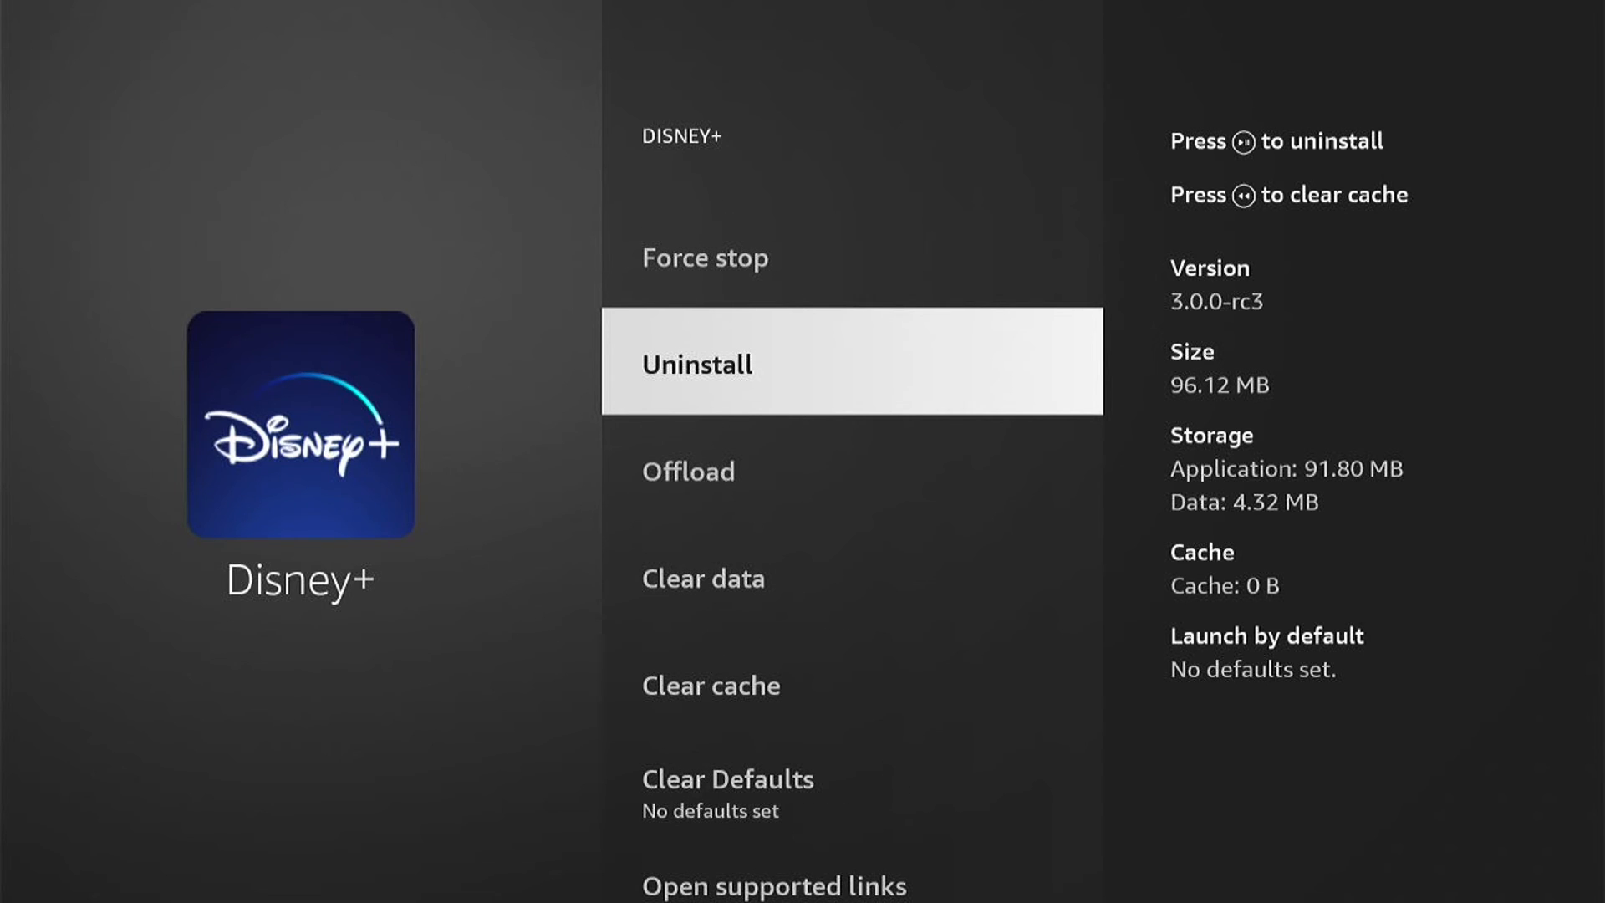
scroll(up, 3)
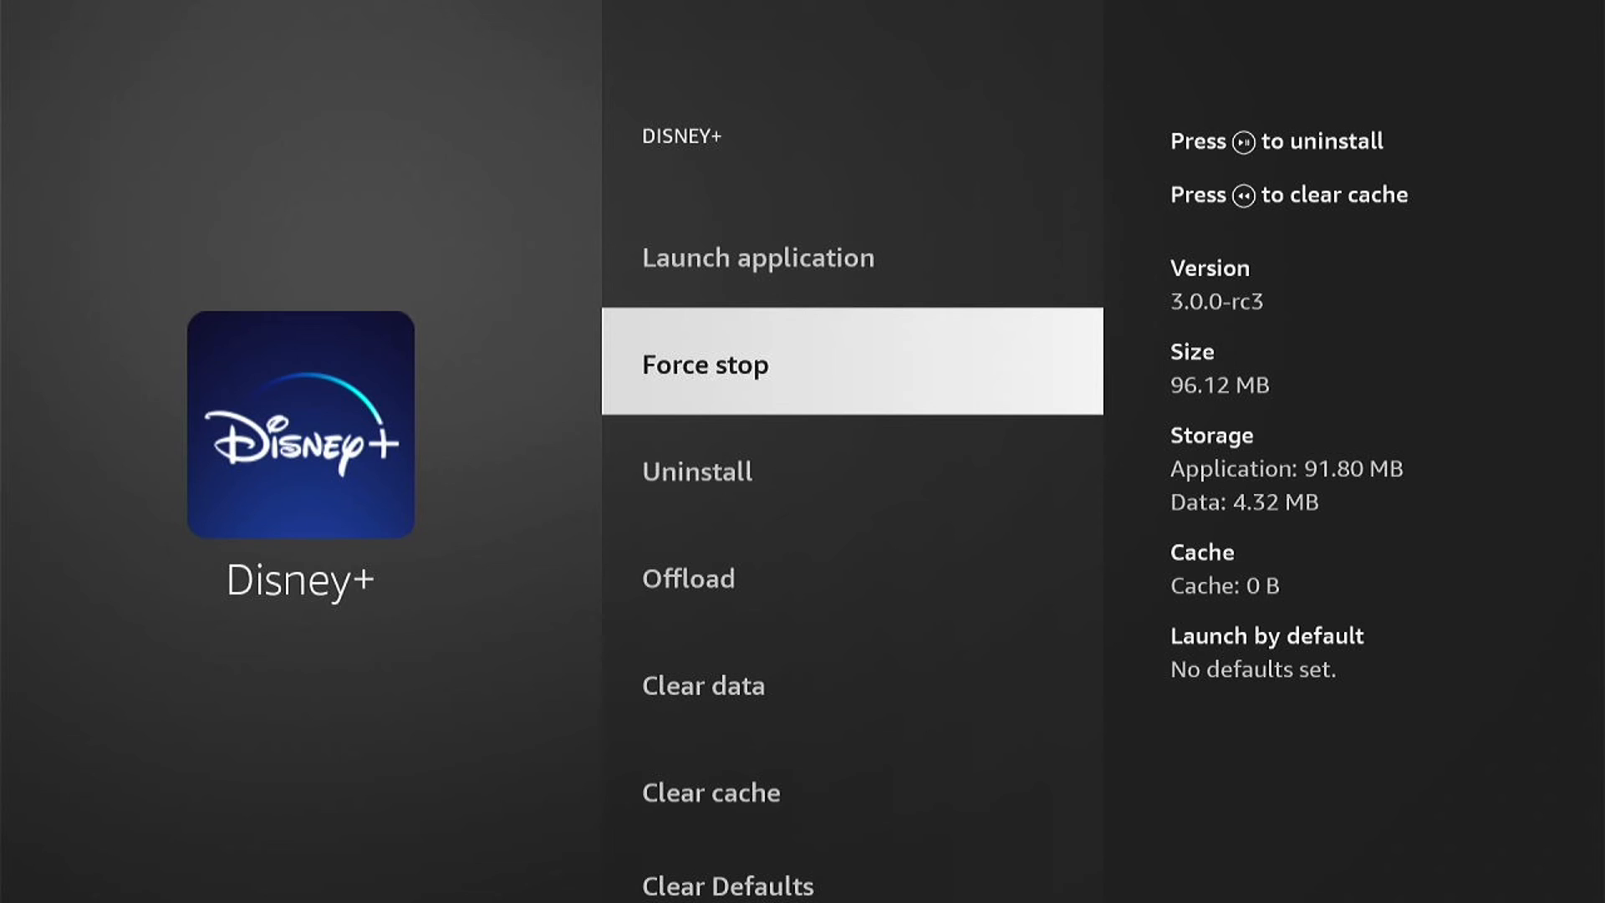
key(up)
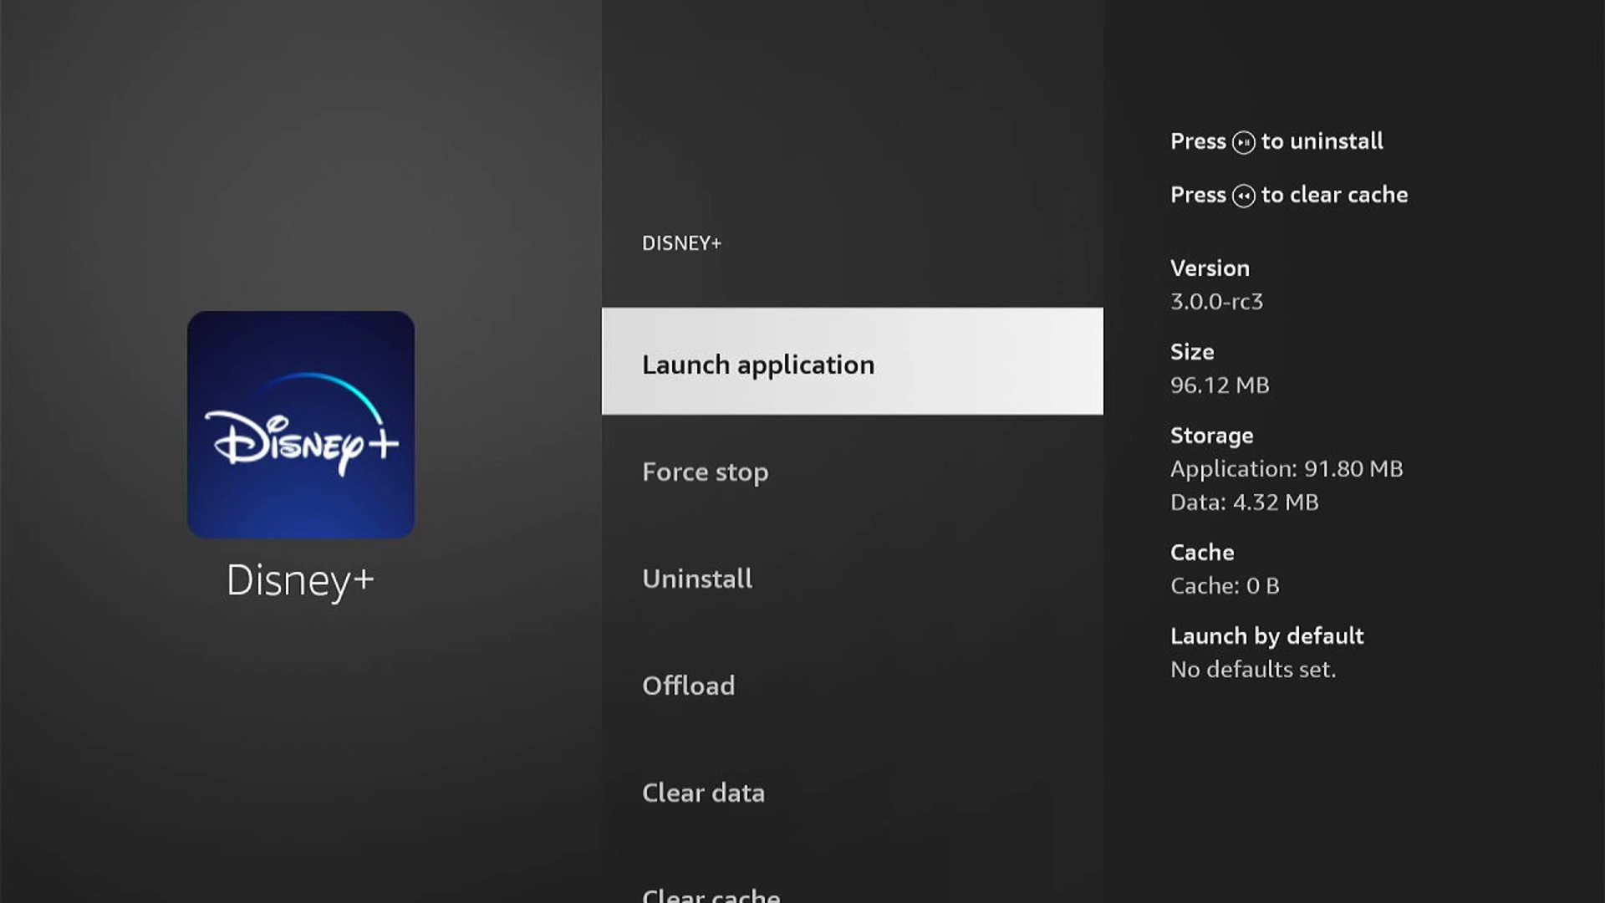